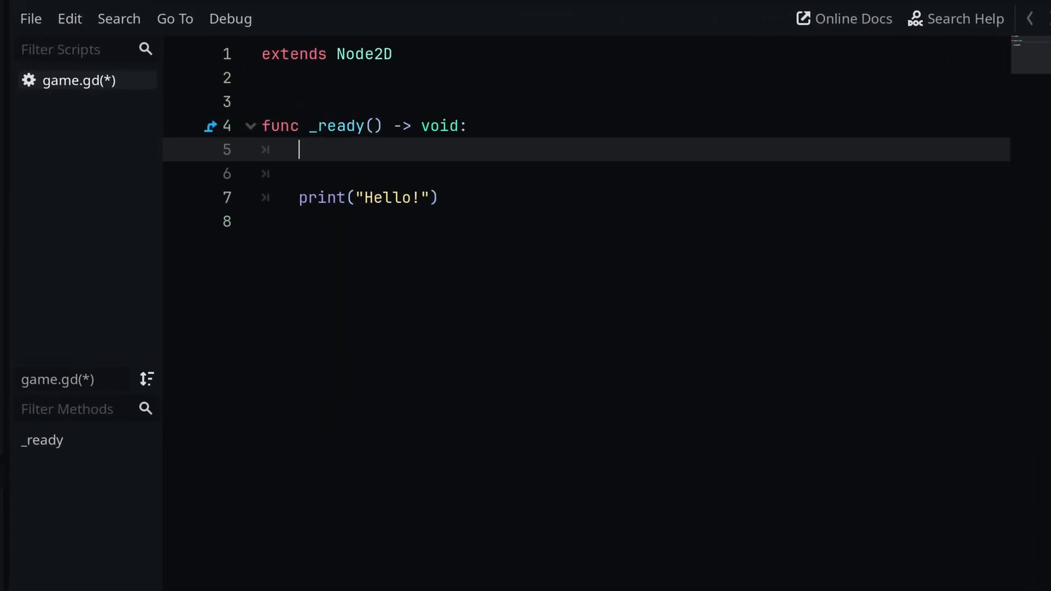
- Await get_tree().create_timer(2.0).timeout in _ready and run the scene to print Hello! after the delay
type("await ge")
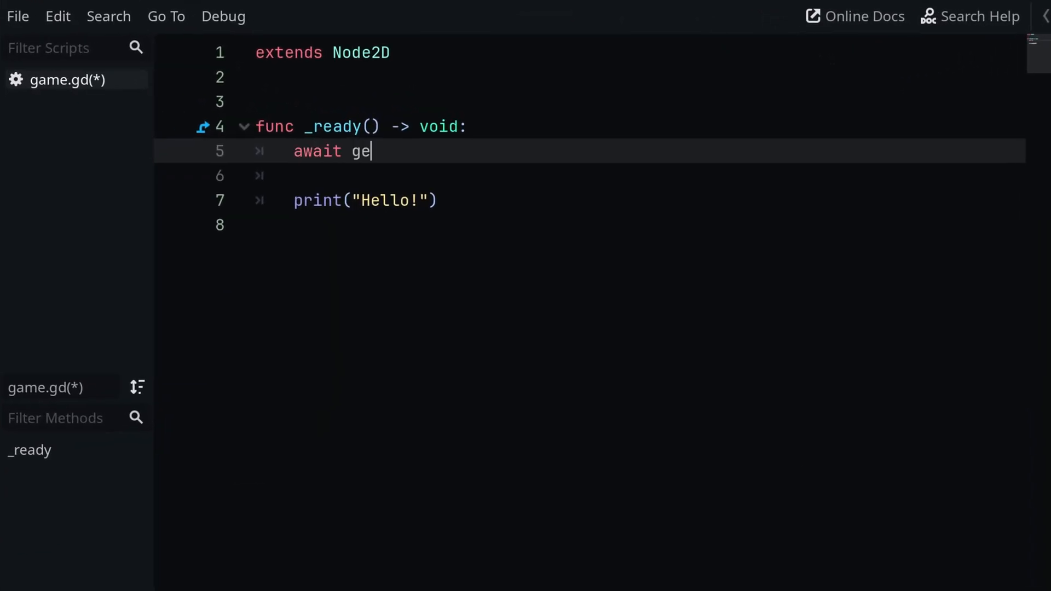
type("t_tree().cre")
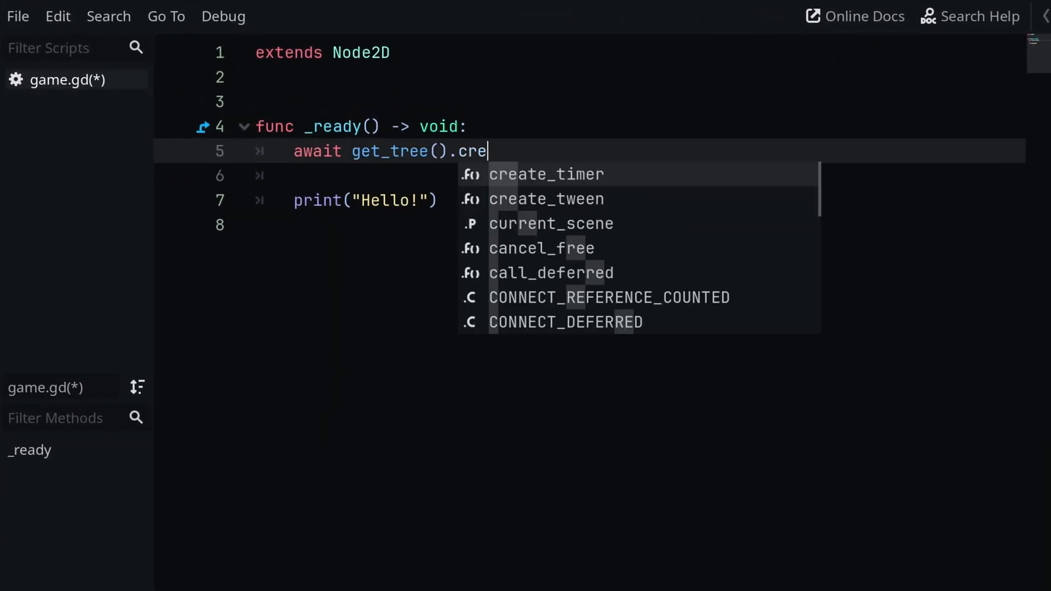
left_click(545, 174)
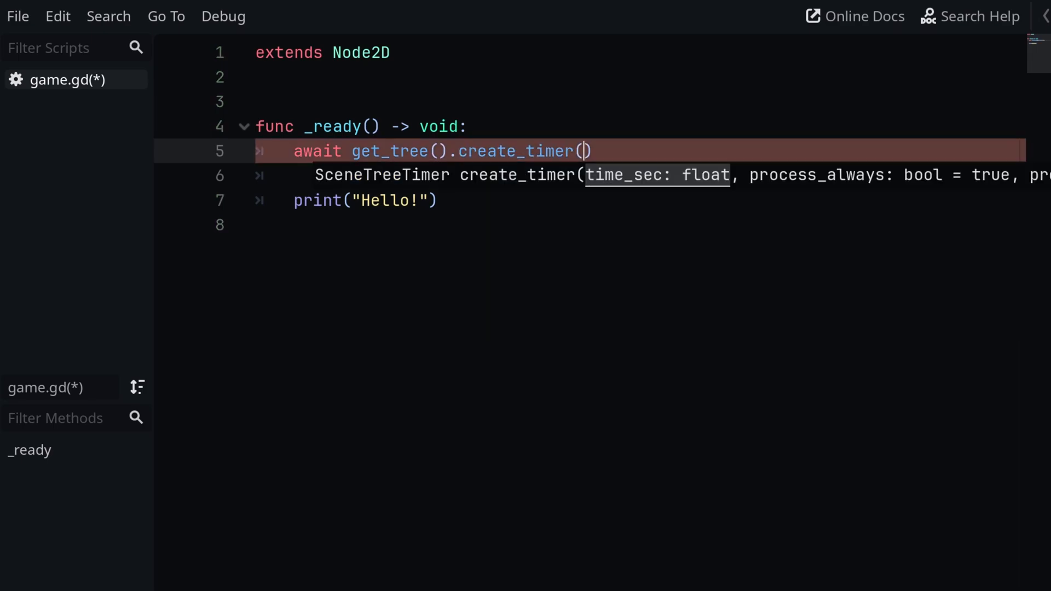
type("2.0")
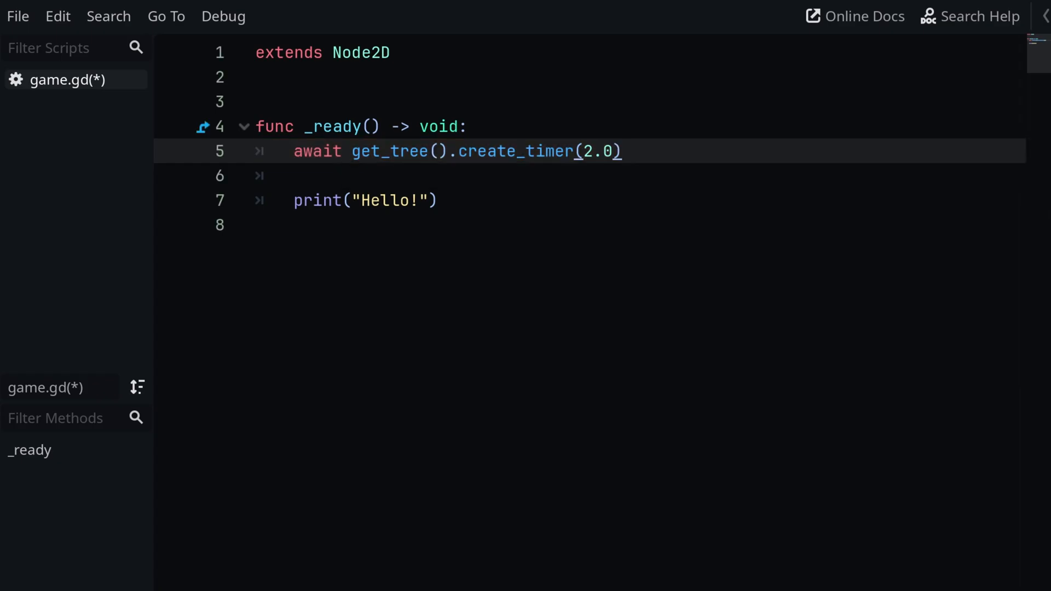
type(".timeout")
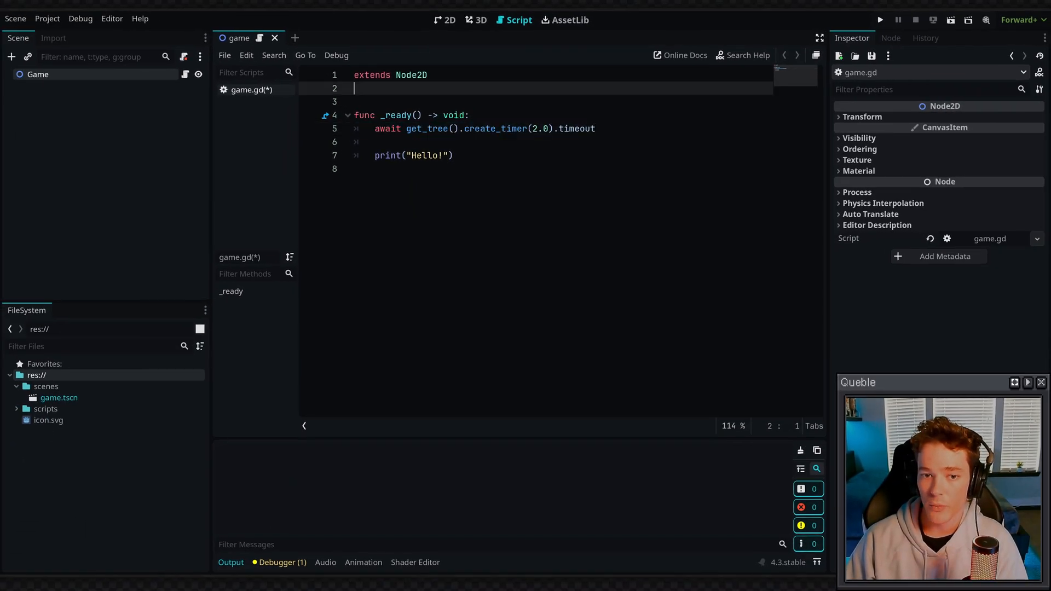
left_click(879, 20)
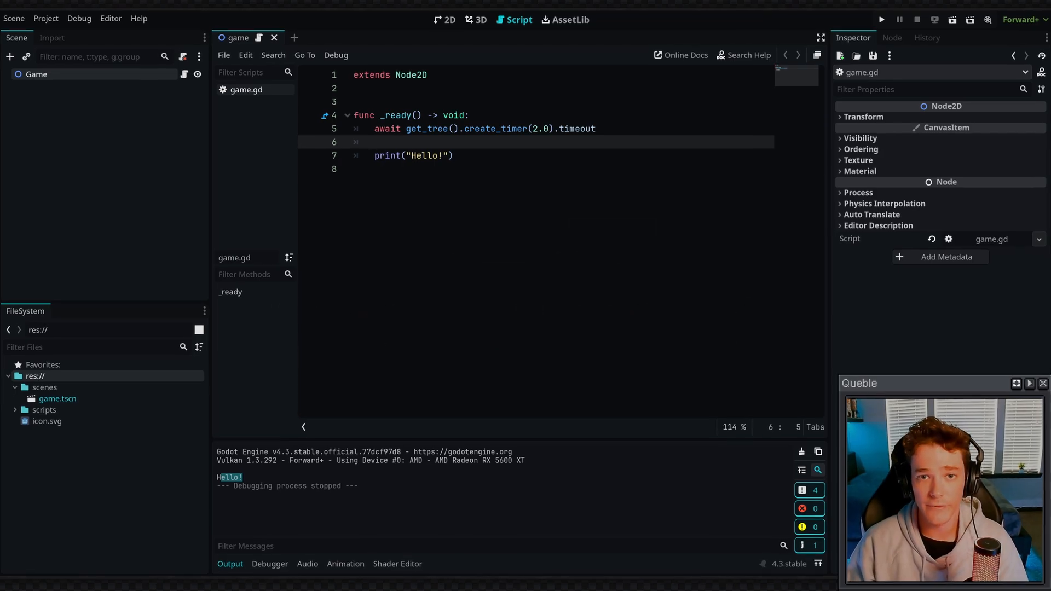
- Add a second await on get_tree().physics_frame, starting to change it toward process_frame
type("await")
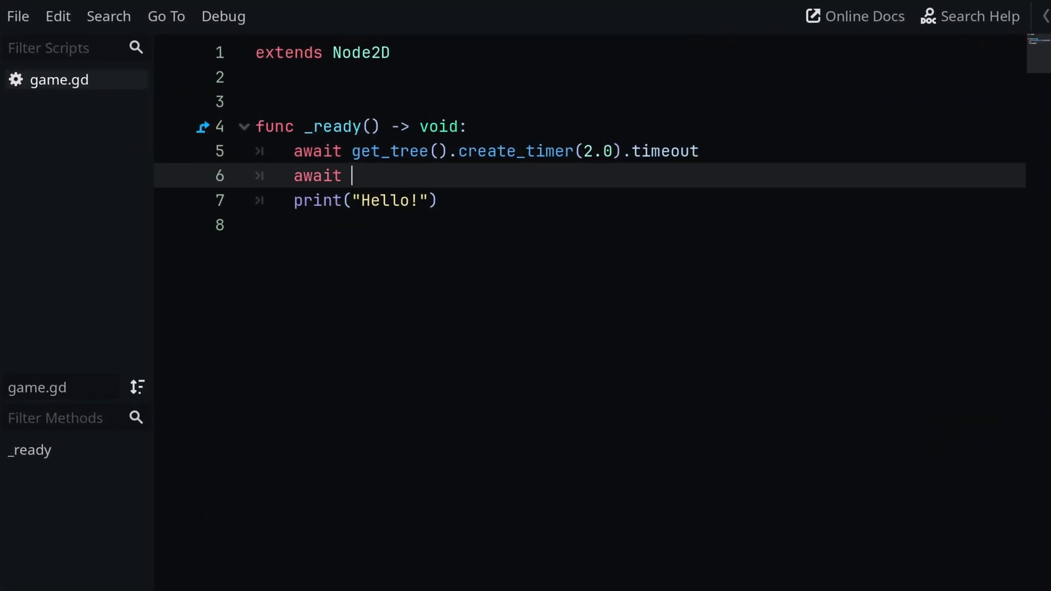
type("get_tree().")
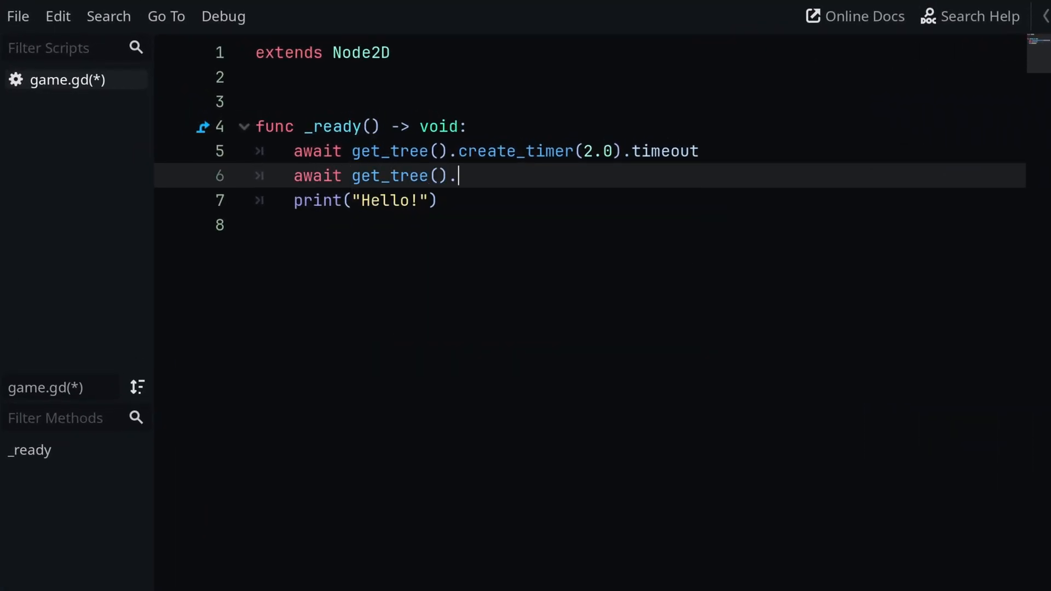
type("physics_frame")
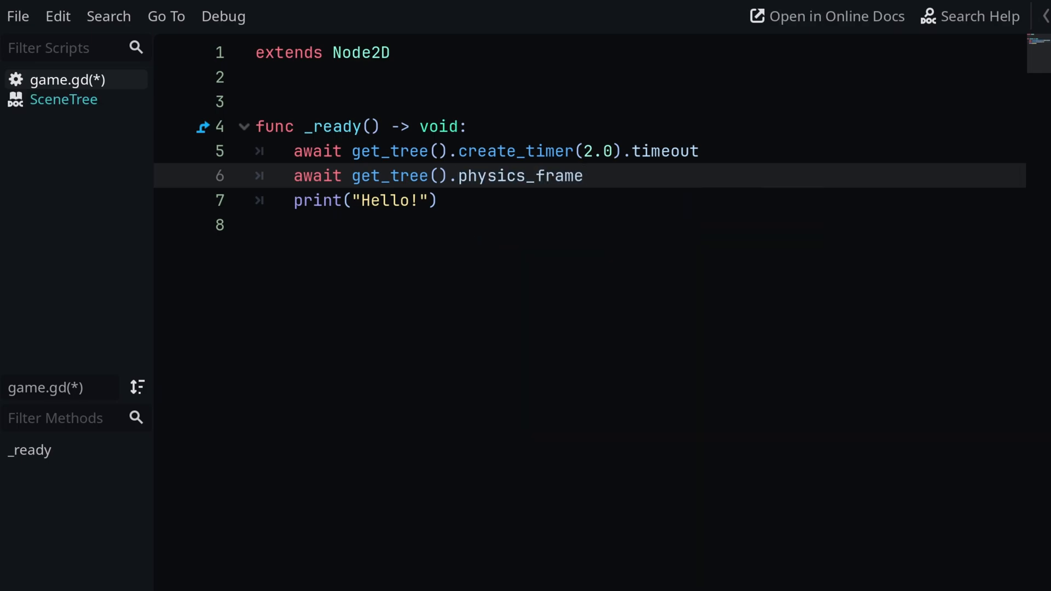
type("prc")
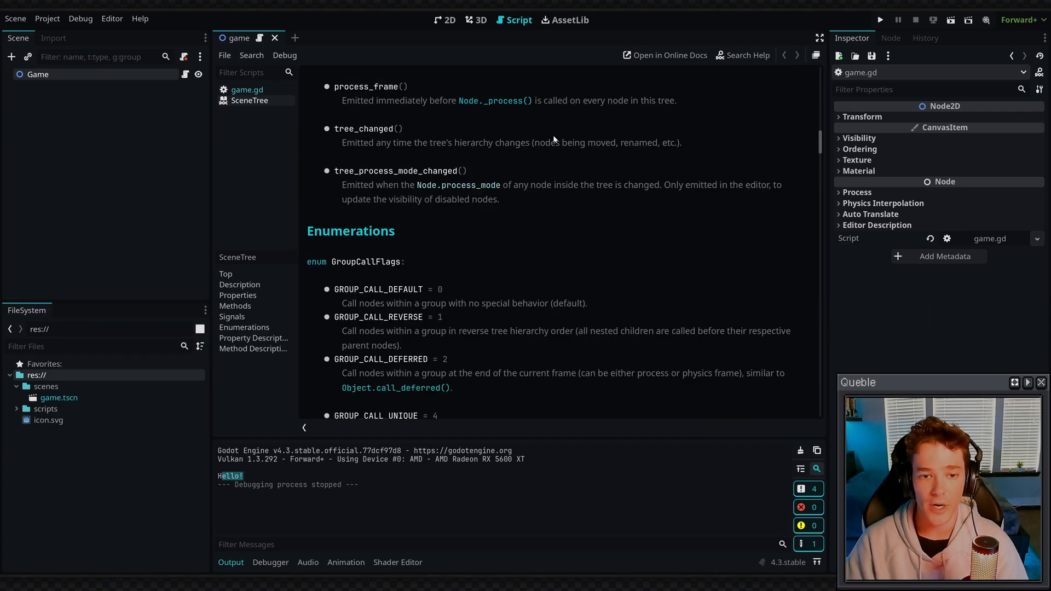
mouse_move(508, 244)
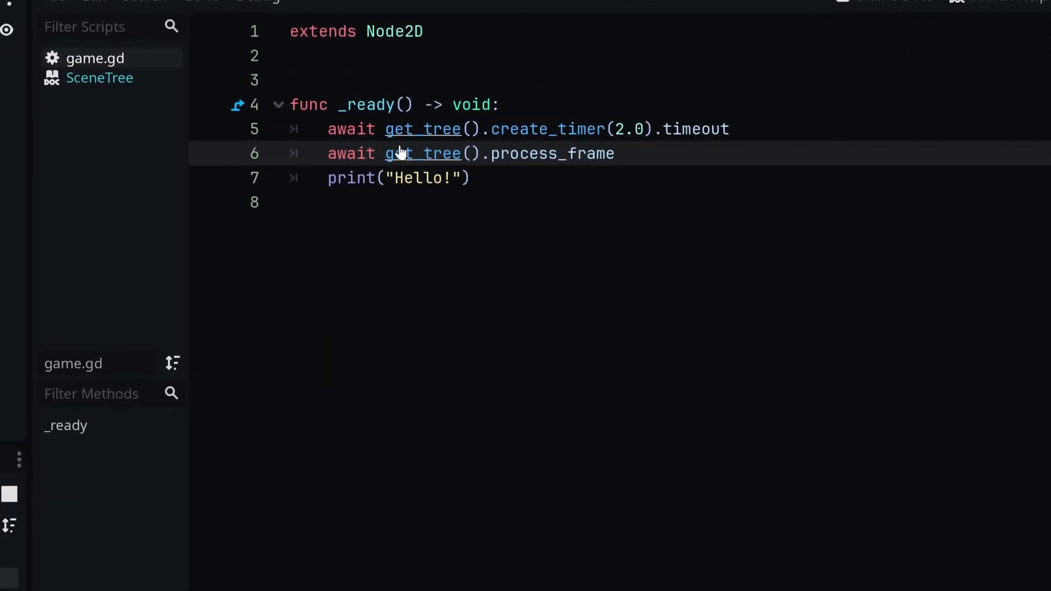
- Bring up the class reference page for get_tree
left_click(422, 153)
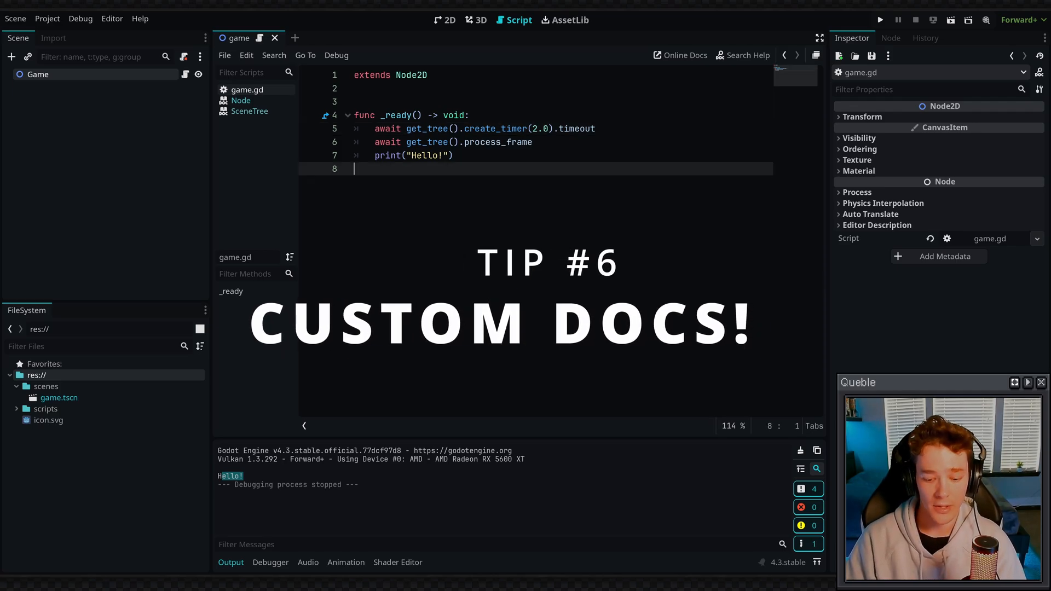
- Write func my_function() returning 1 with a ## Returns the number 1 doc comment and call it in _ready
type("func my_")
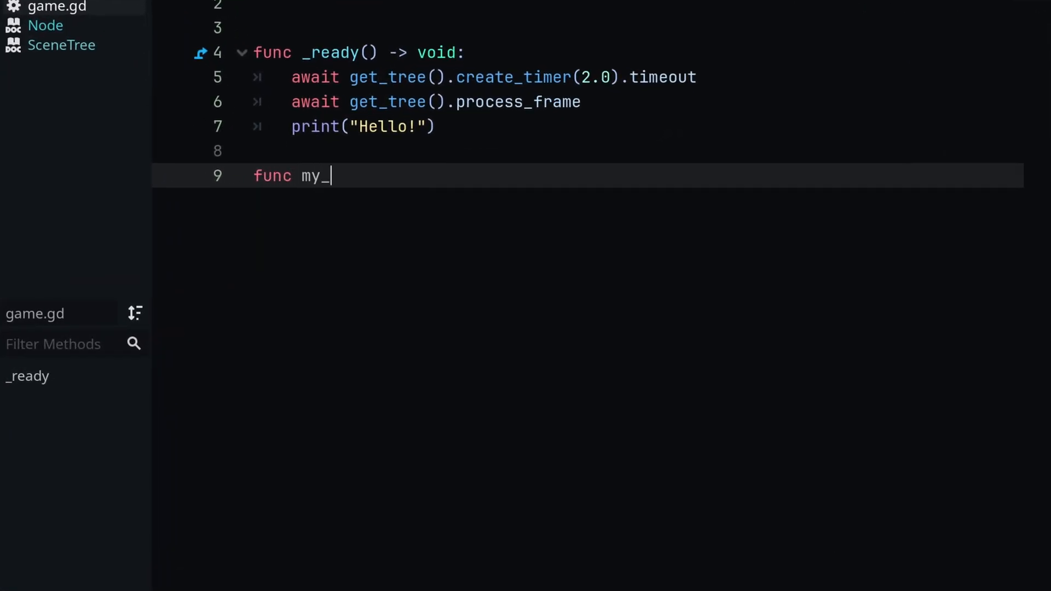
type("function():")
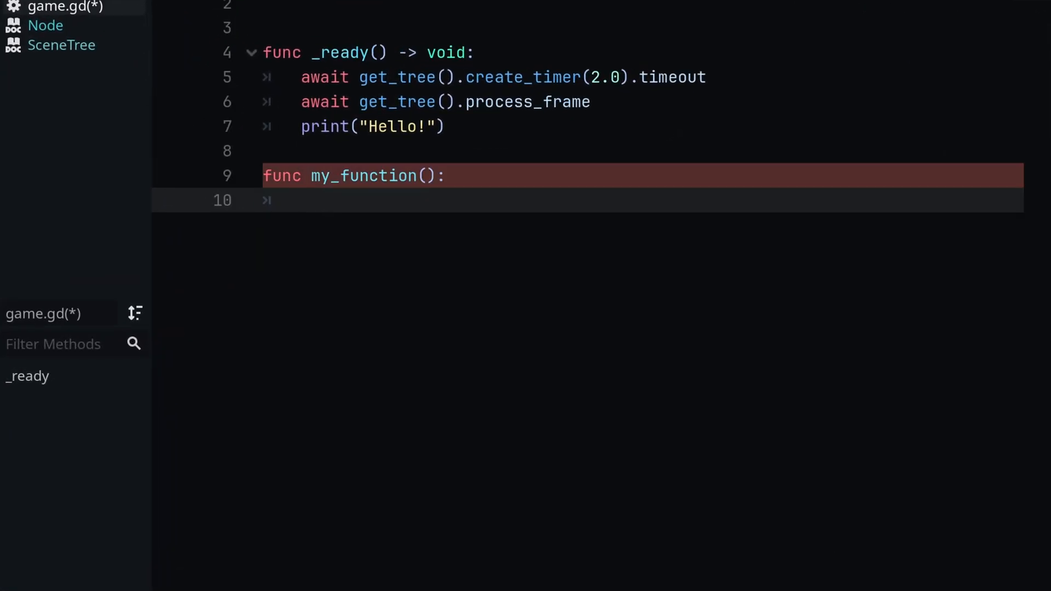
type("return 1")
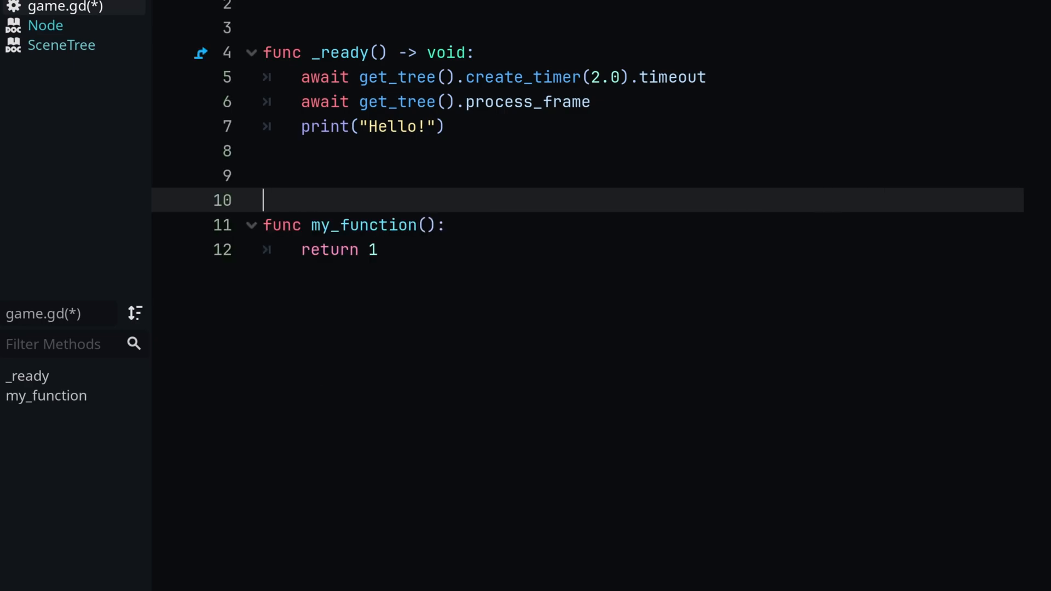
type("##")
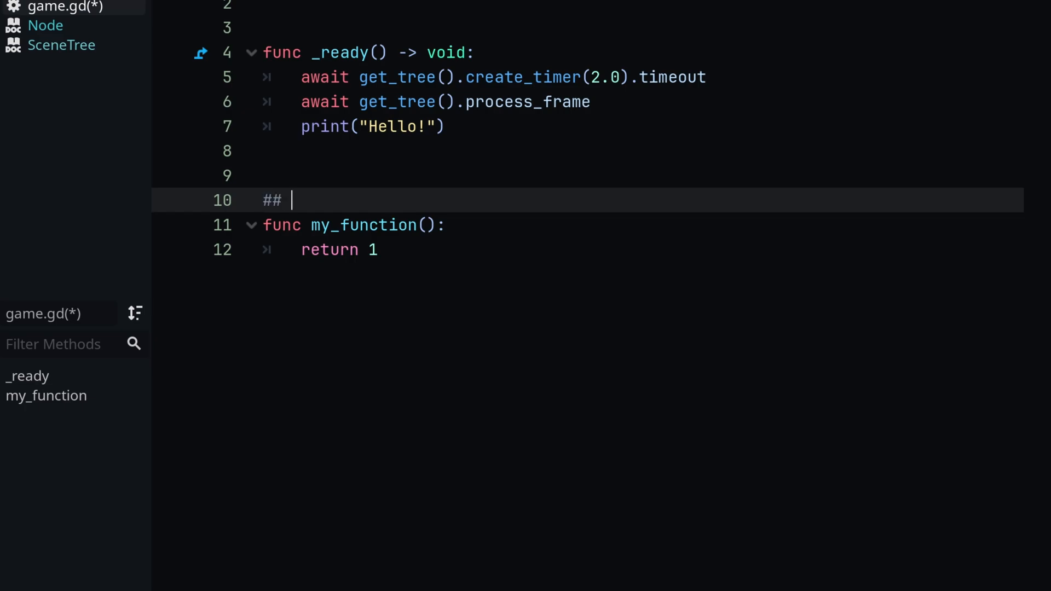
type("Returns the number 1")
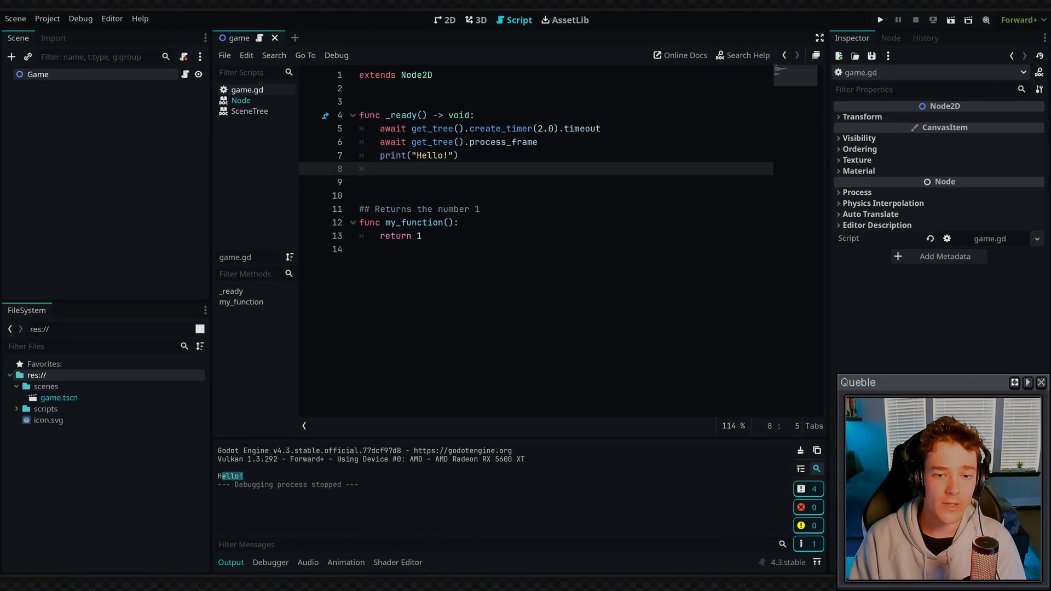
type("my_function()")
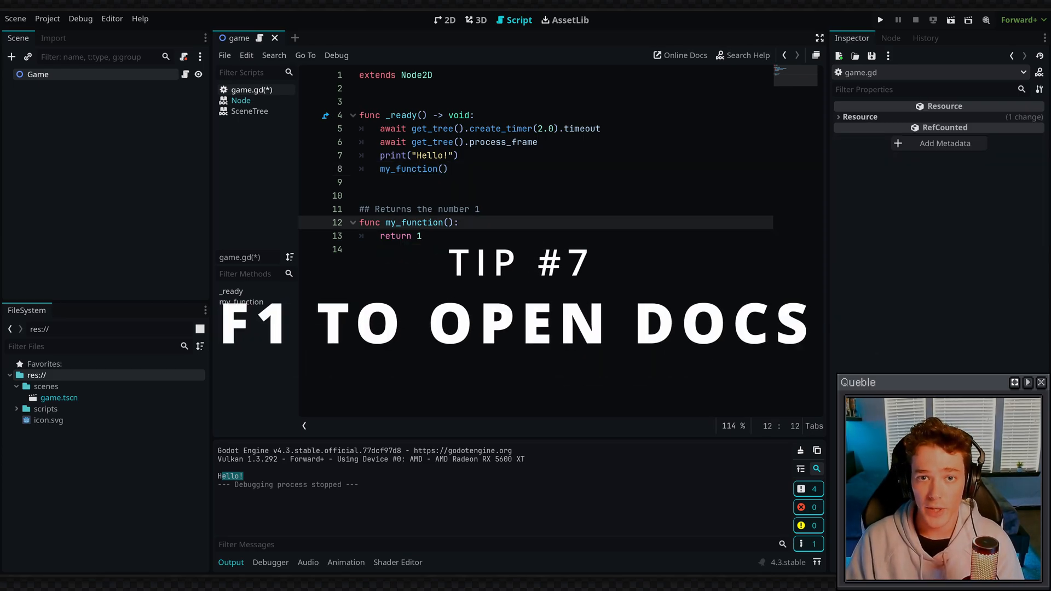
- Search the built-in help for "My" and view the generated documentation for my_function
key("f1")
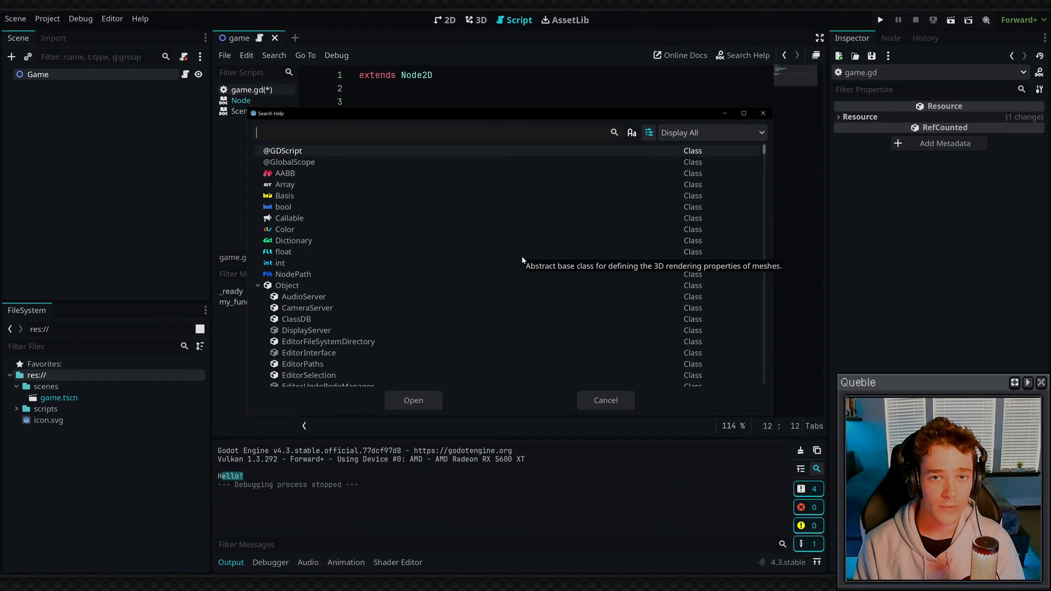
type("My")
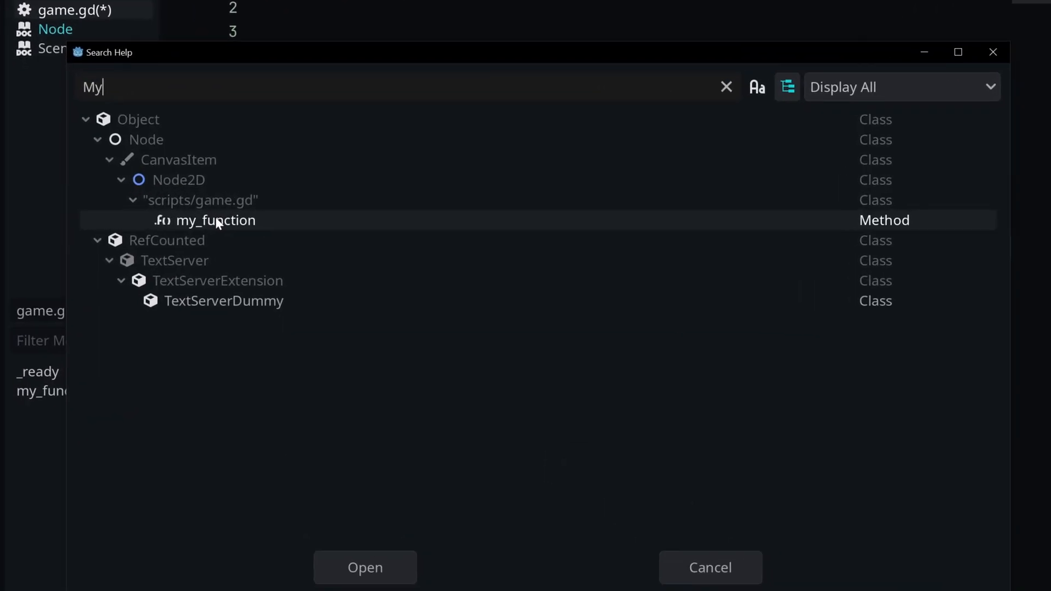
double_click(217, 220)
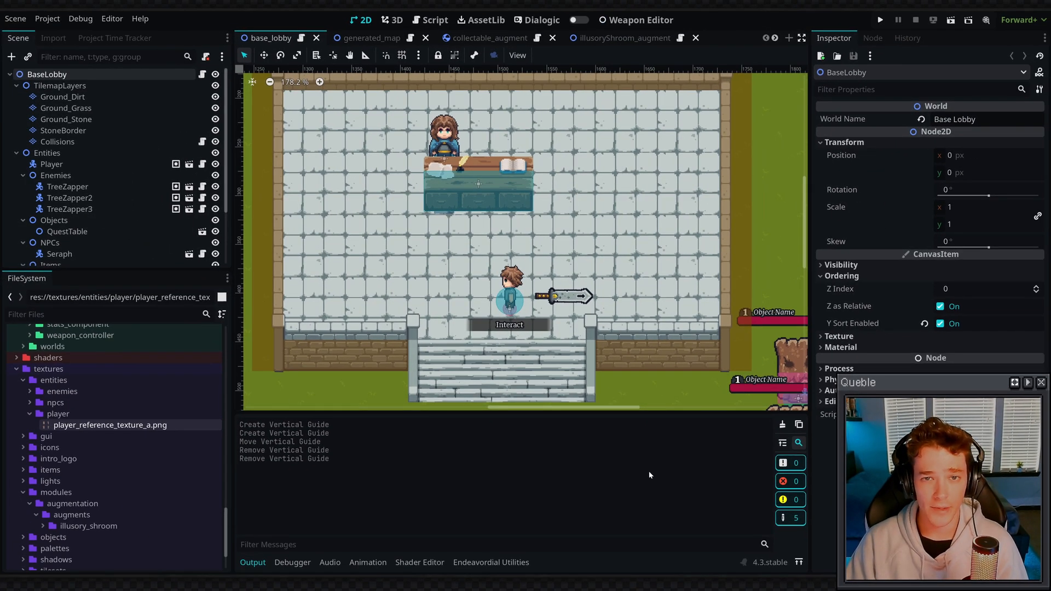
- Add the textures/entities/player folder to the FileSystem dock's Favorites
scroll("down", 3)
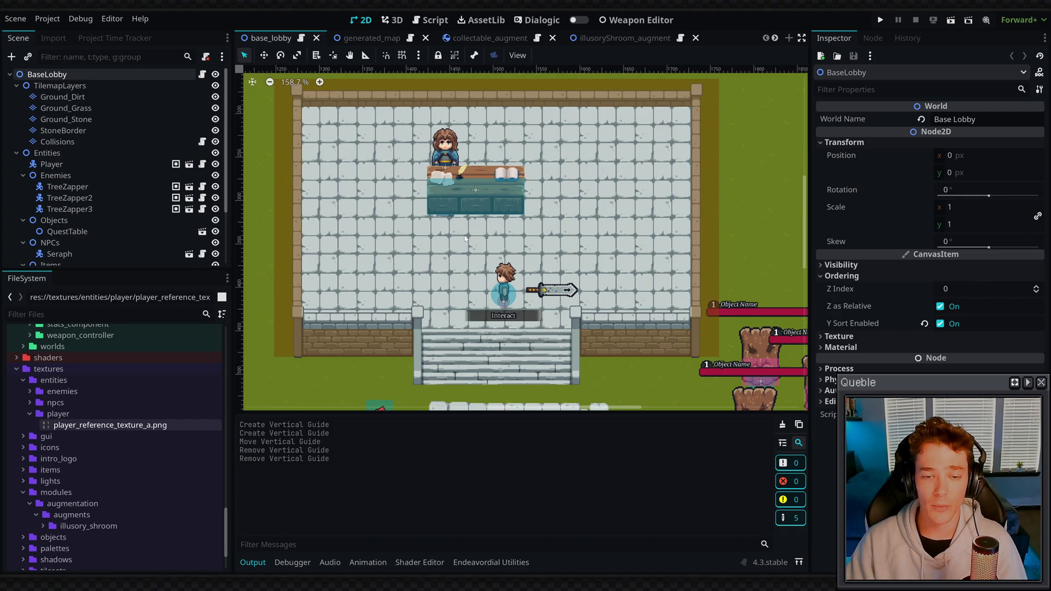
scroll("down", 3)
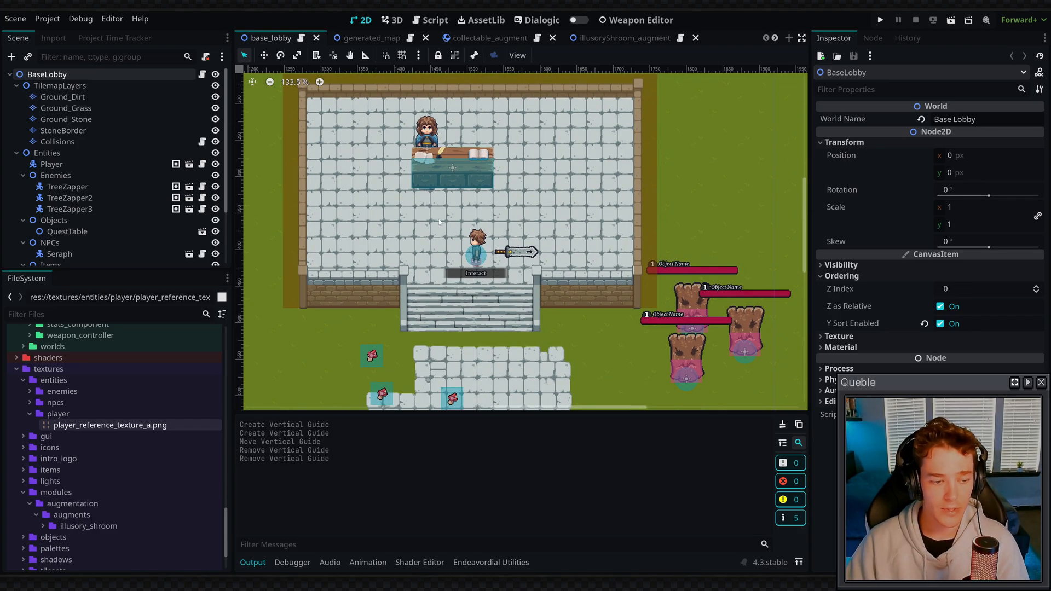
mouse_move(84, 416)
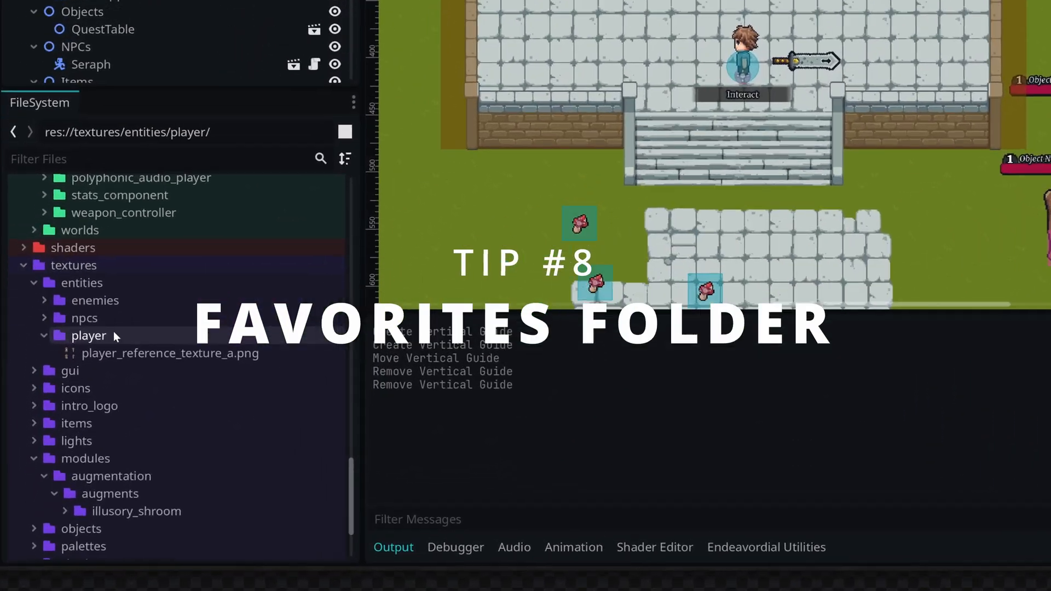
right_click(88, 334)
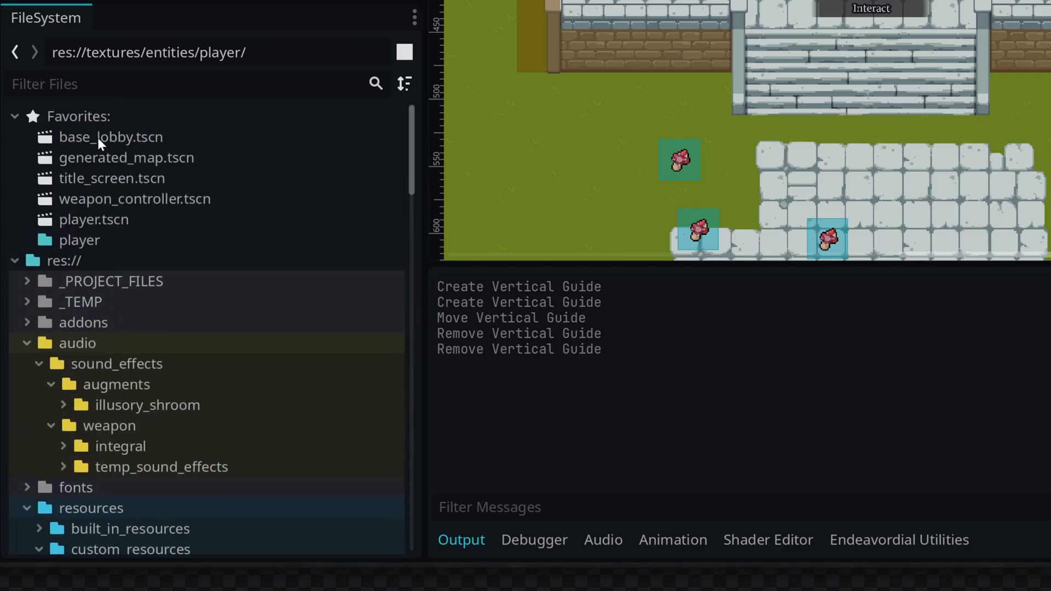
mouse_move(110, 137)
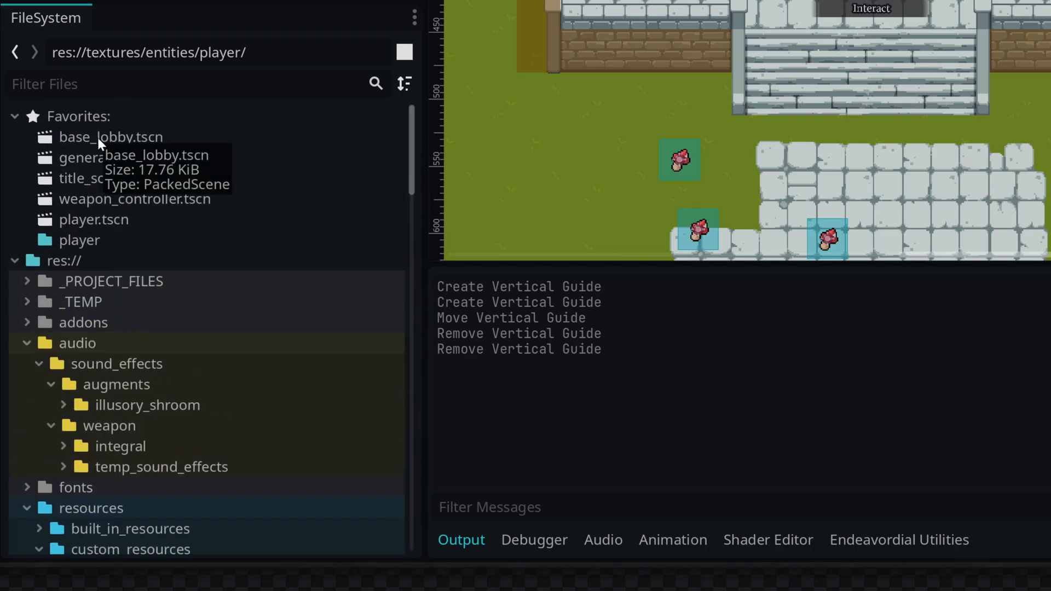
mouse_move(165, 286)
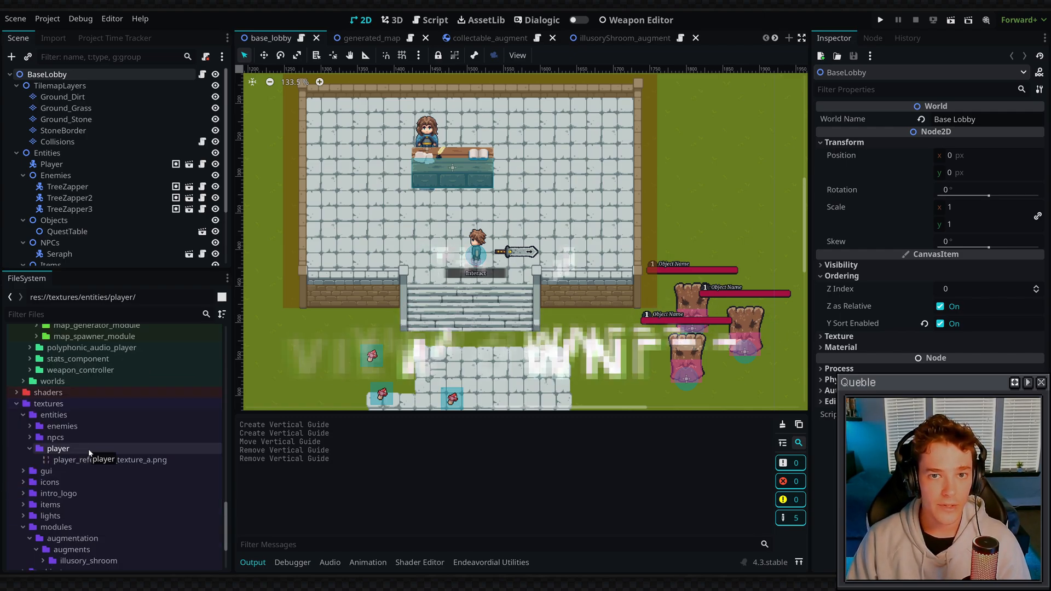
- Show the owners of player_reference_texture_a.png, listing player.tscn as its only user
right_click(109, 460)
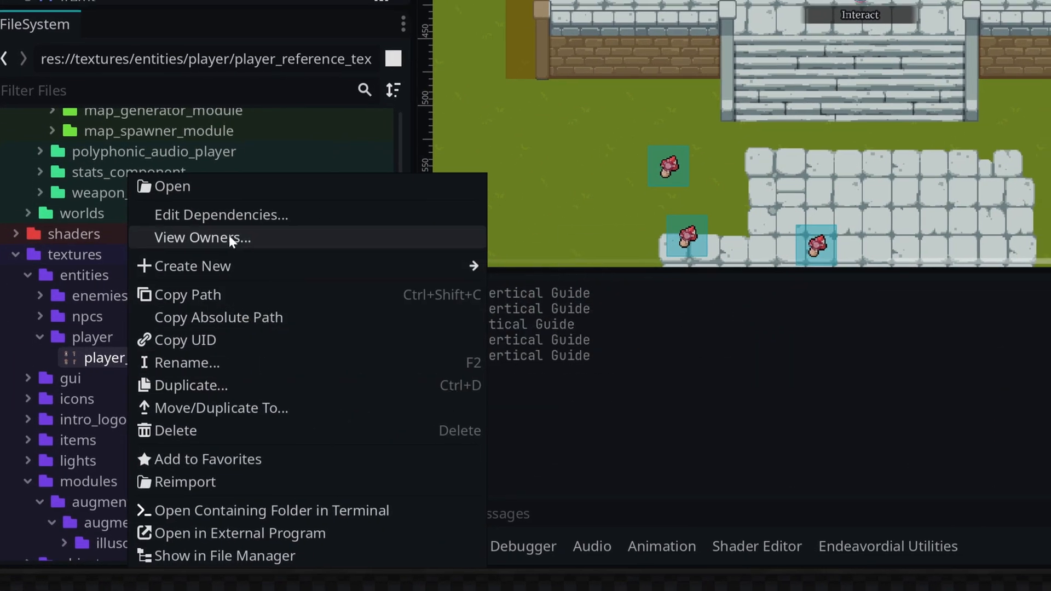
left_click(201, 238)
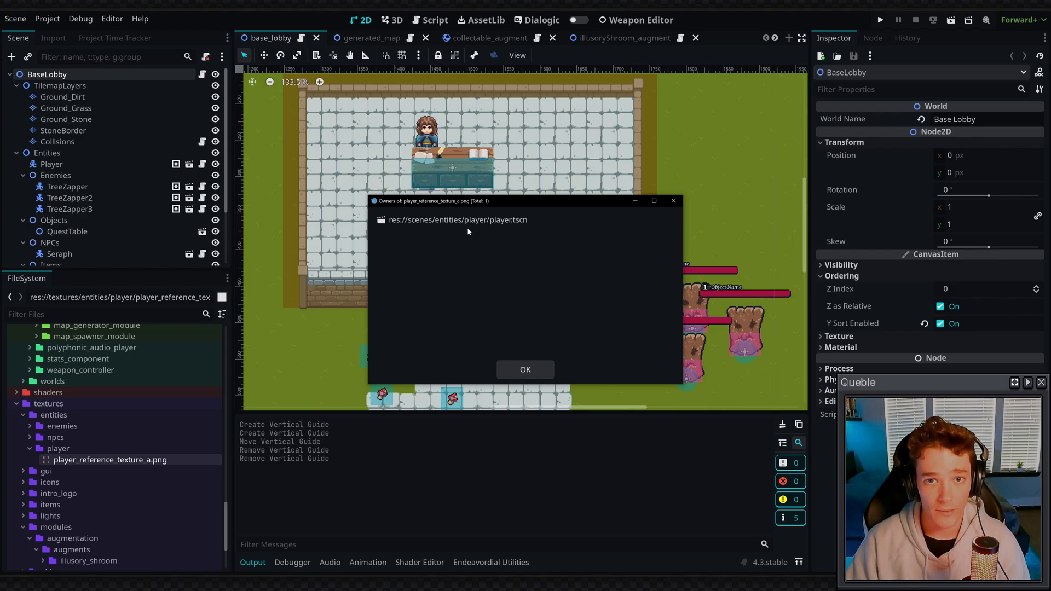
- Dismiss the texture owners list with OK
left_click(524, 369)
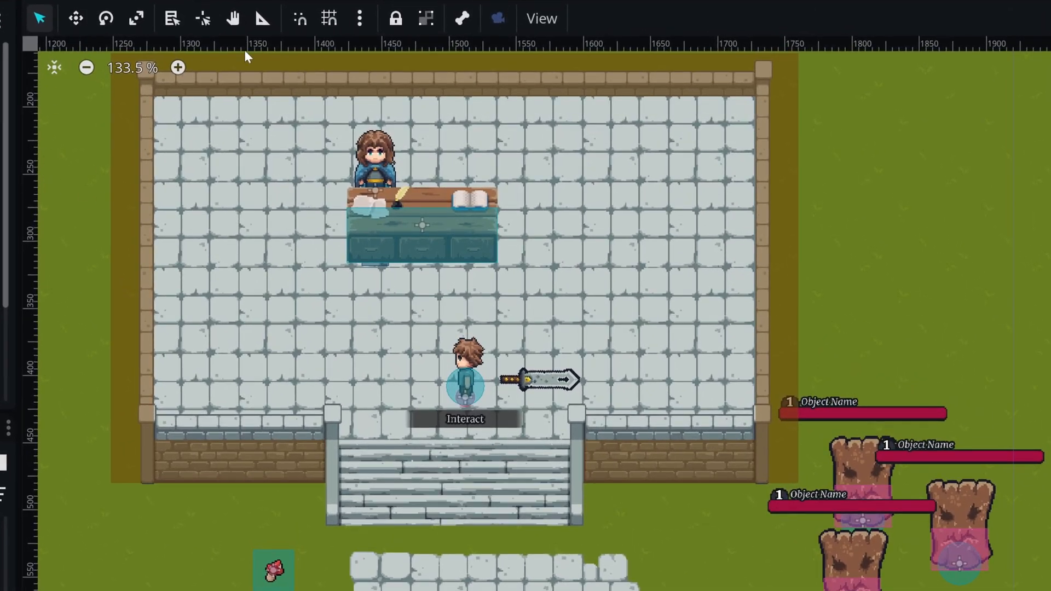
mouse_move(31, 177)
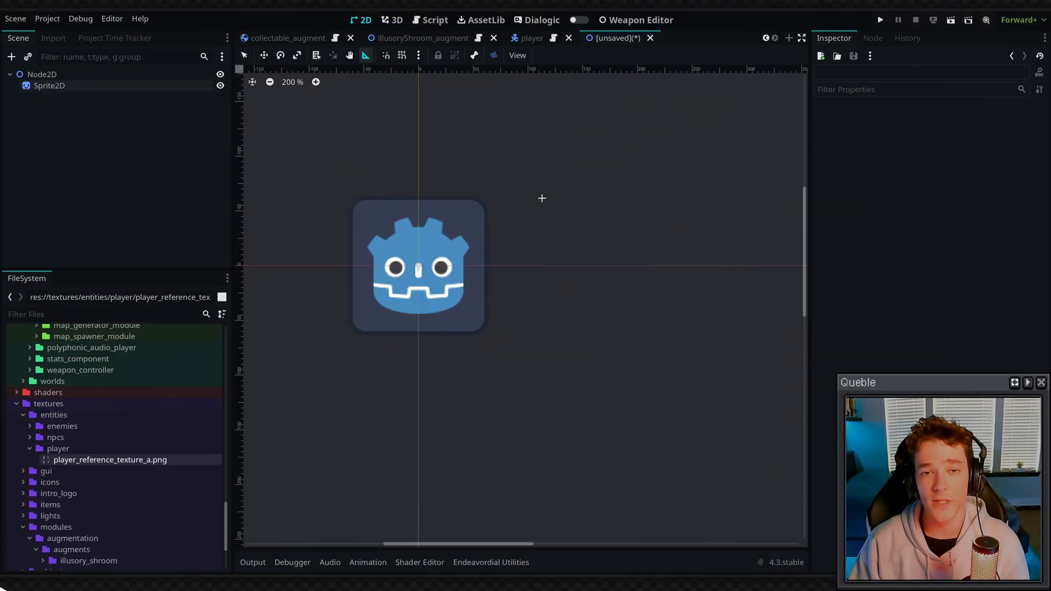
- Set the Sprite2D's Offset x to 10 px by entering 5+5 in the Inspector
left_click(49, 85)
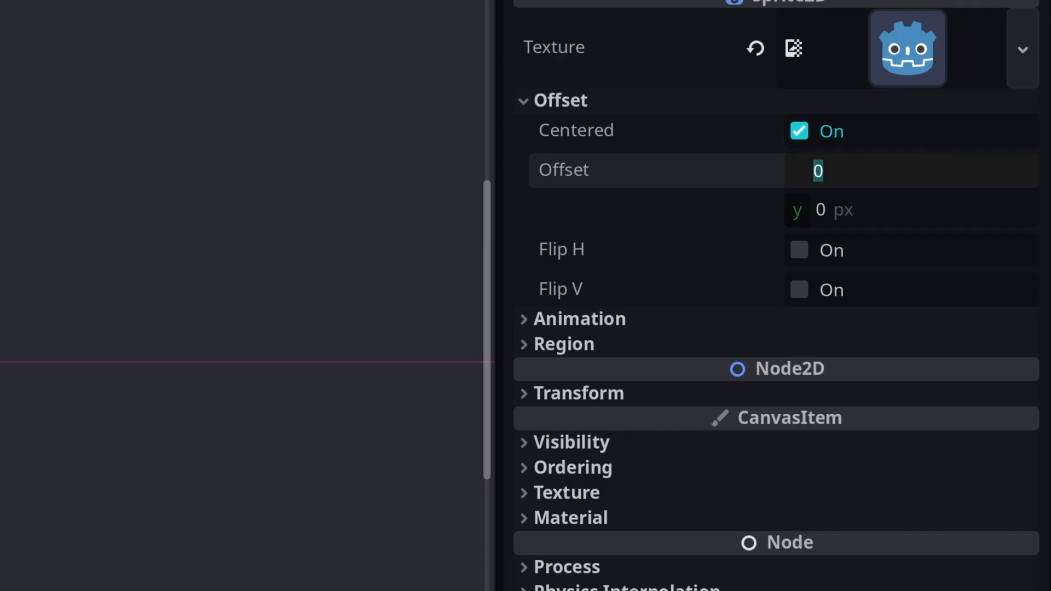
type("5")
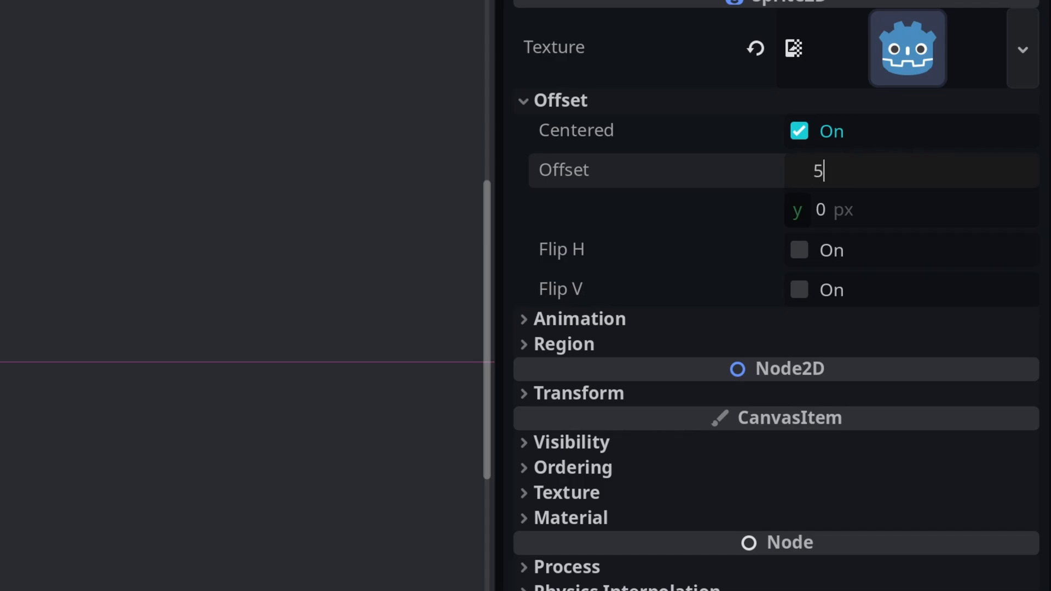
type("+5")
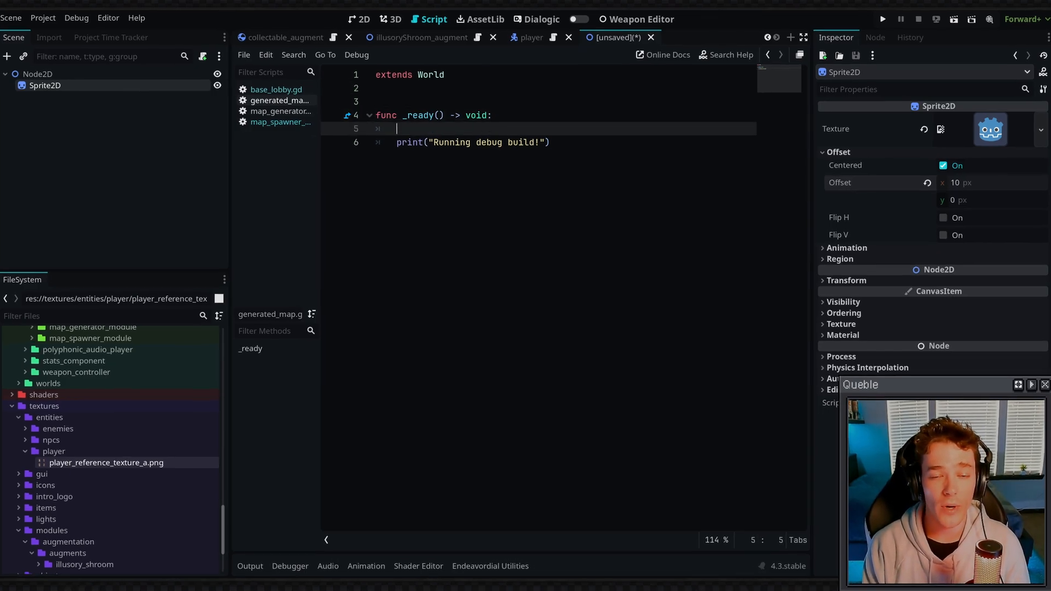
- Wrap the _ready debug print in an if OS.is_debug_build(): check
type("OS.is_debug_build():")
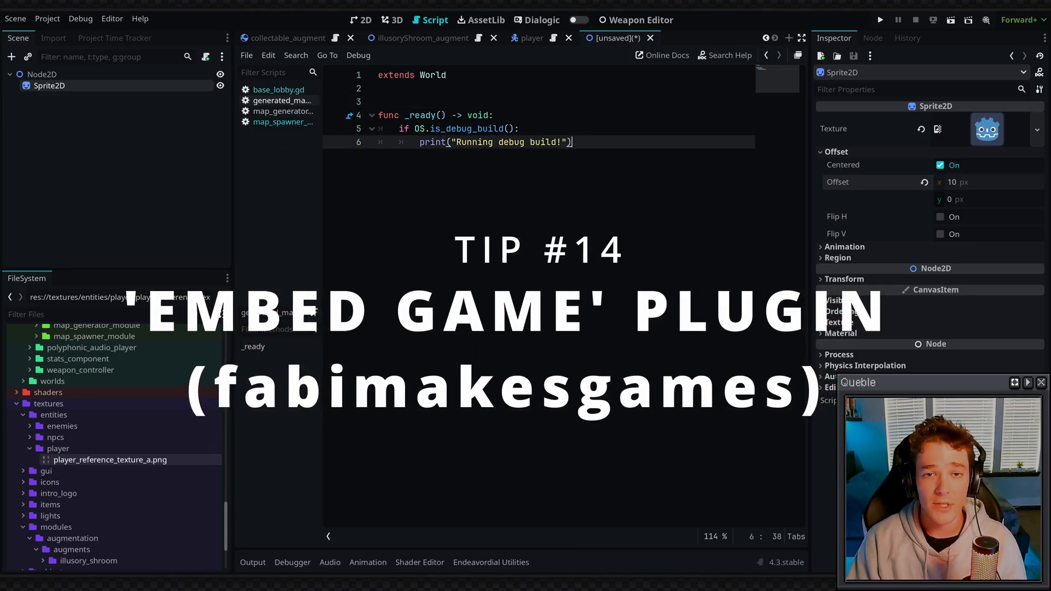
- Run the Endeavordial project with its title menu shown embedded inside the editor
left_click(879, 20)
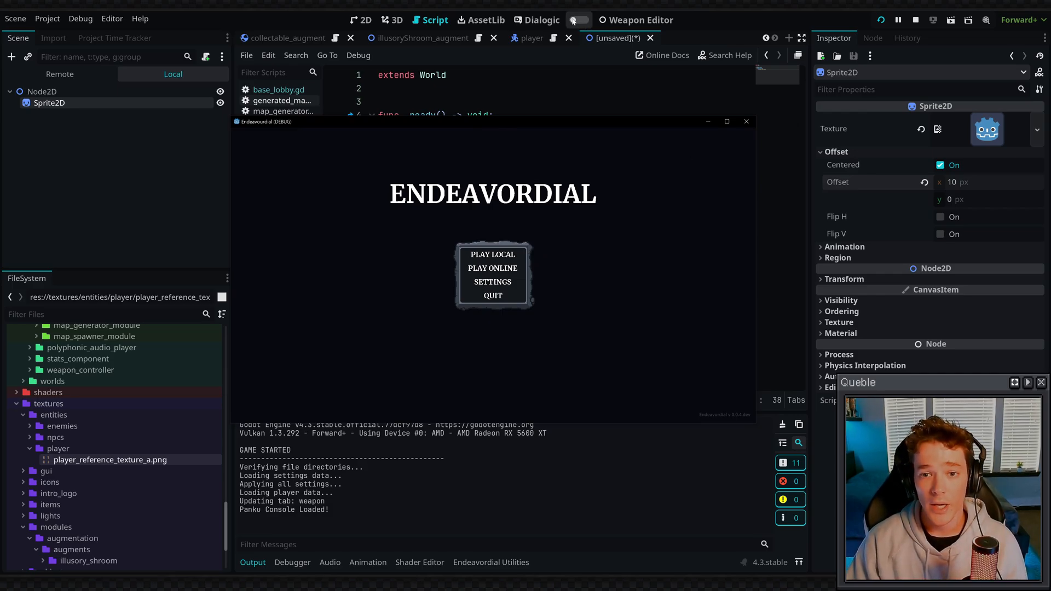
left_click(574, 19)
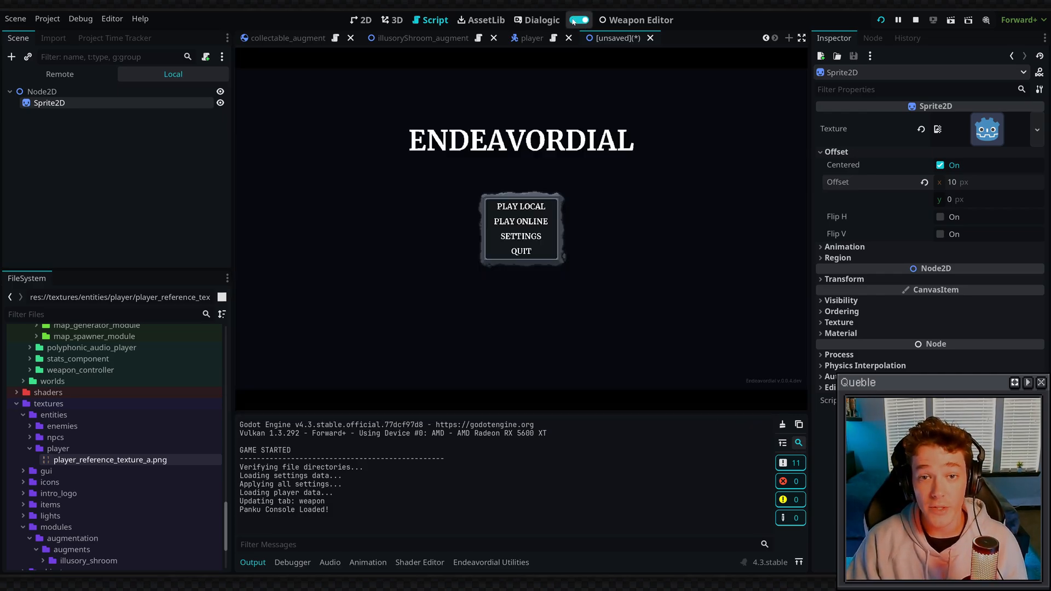